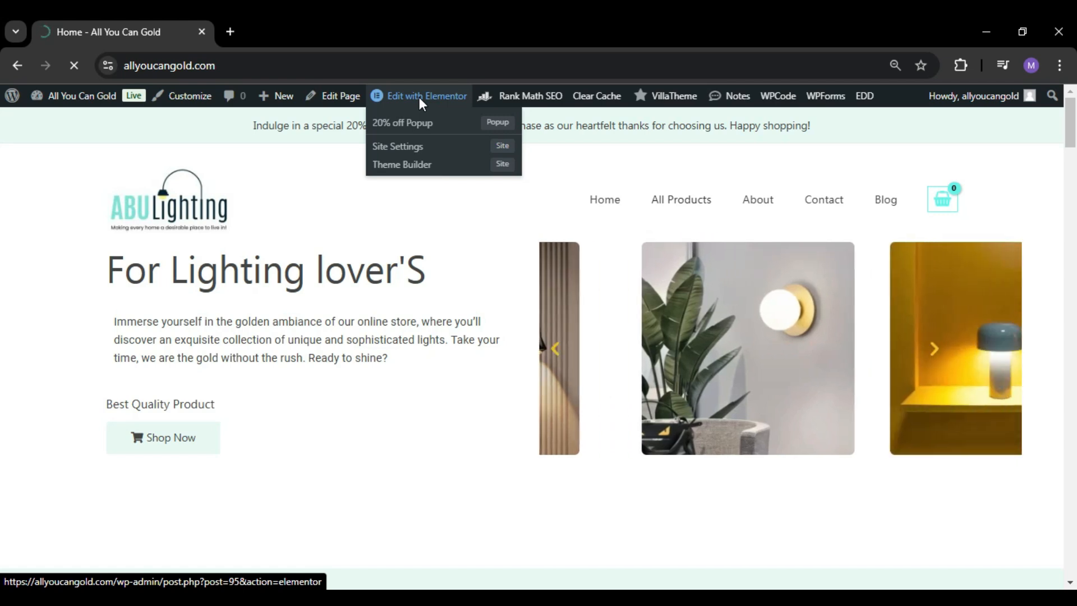
# Open the Home page in the Elementor editor from the admin bar
pyautogui.click(426, 96)
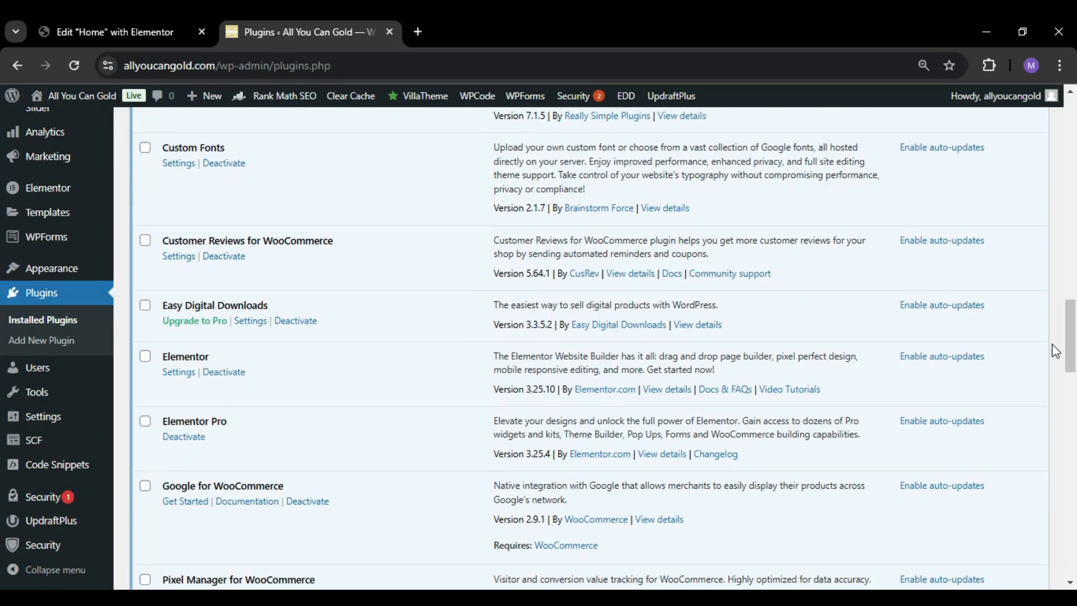
pyautogui.moveTo(148, 409)
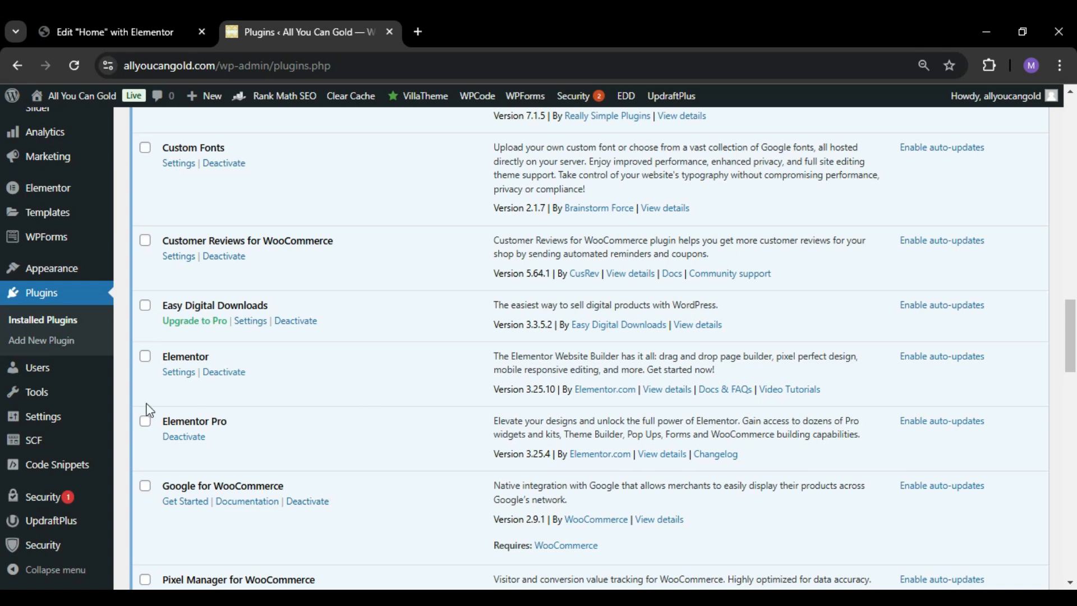
pyautogui.moveTo(47, 212)
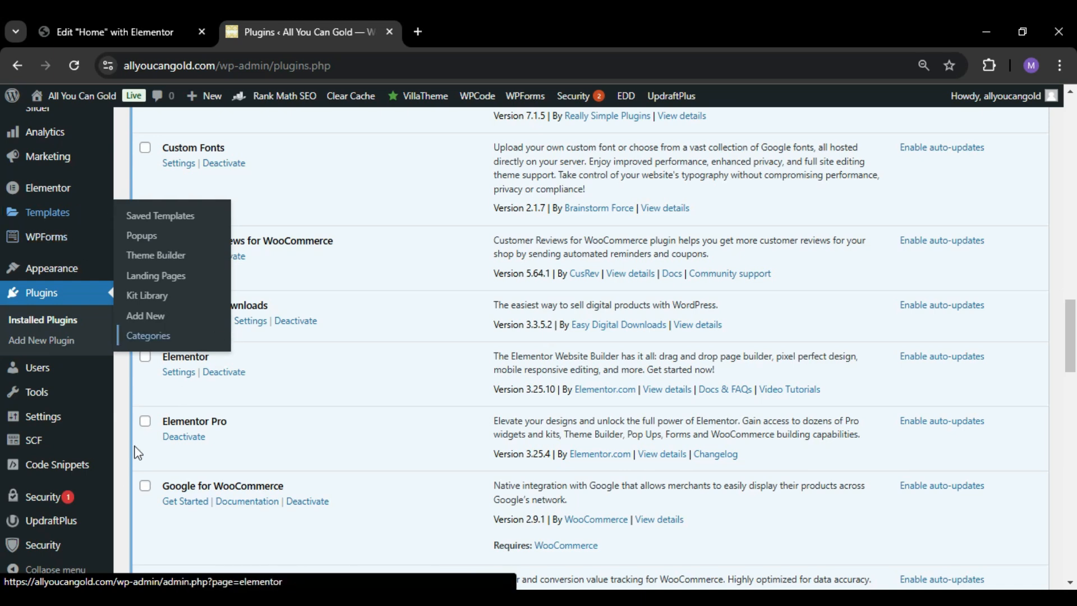
pyautogui.moveTo(47, 188)
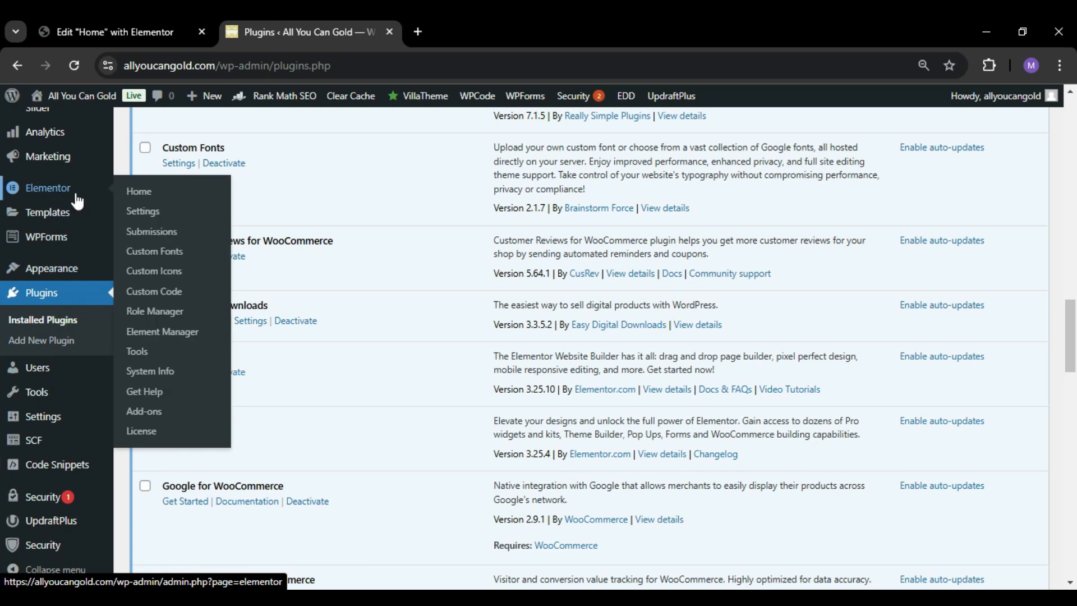
# Go to Elementor's Settings page
pyautogui.click(142, 210)
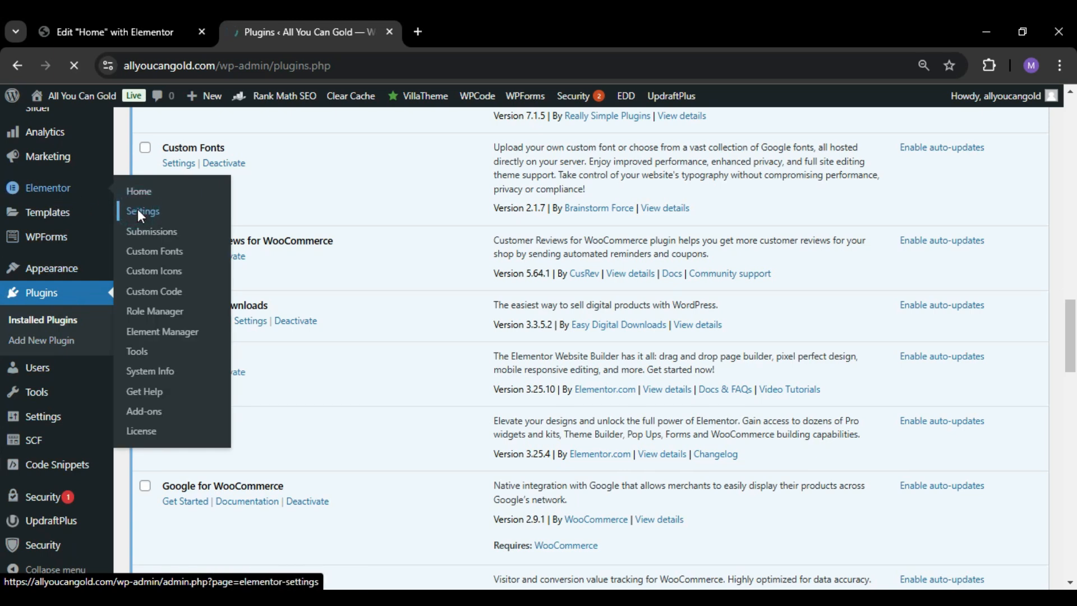
pyautogui.click(142, 210)
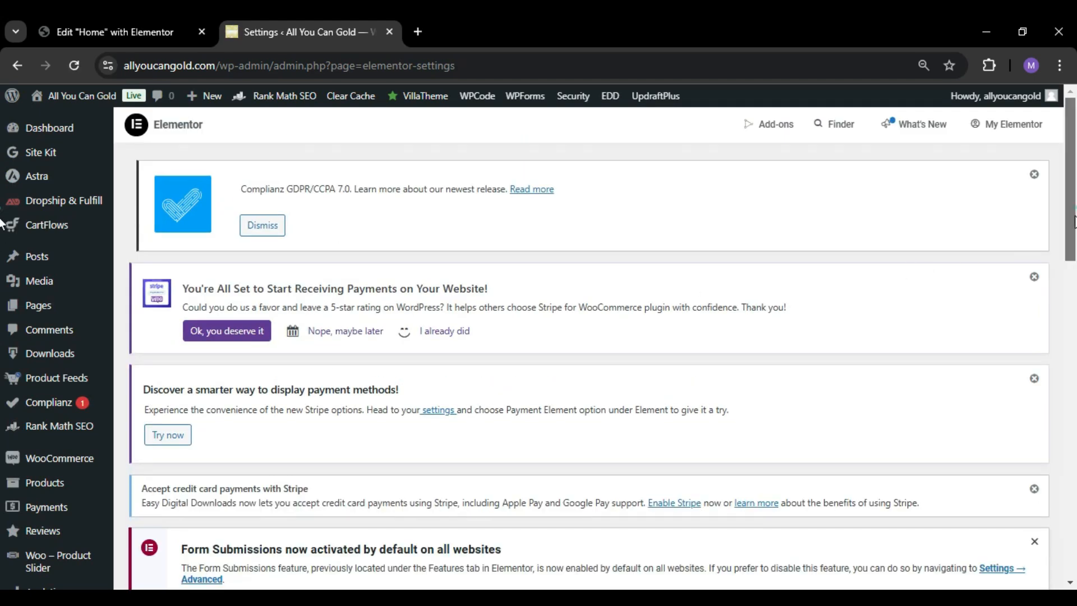
pyautogui.scroll(-3)
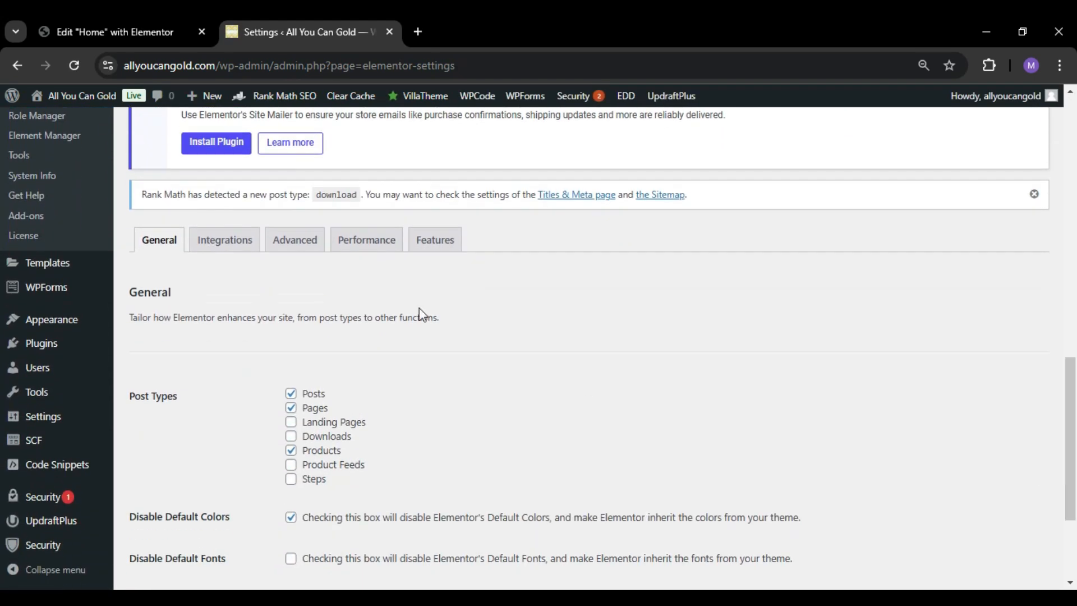
# Review the Advanced settings without changes, then return to the Home editor tab
pyautogui.click(294, 239)
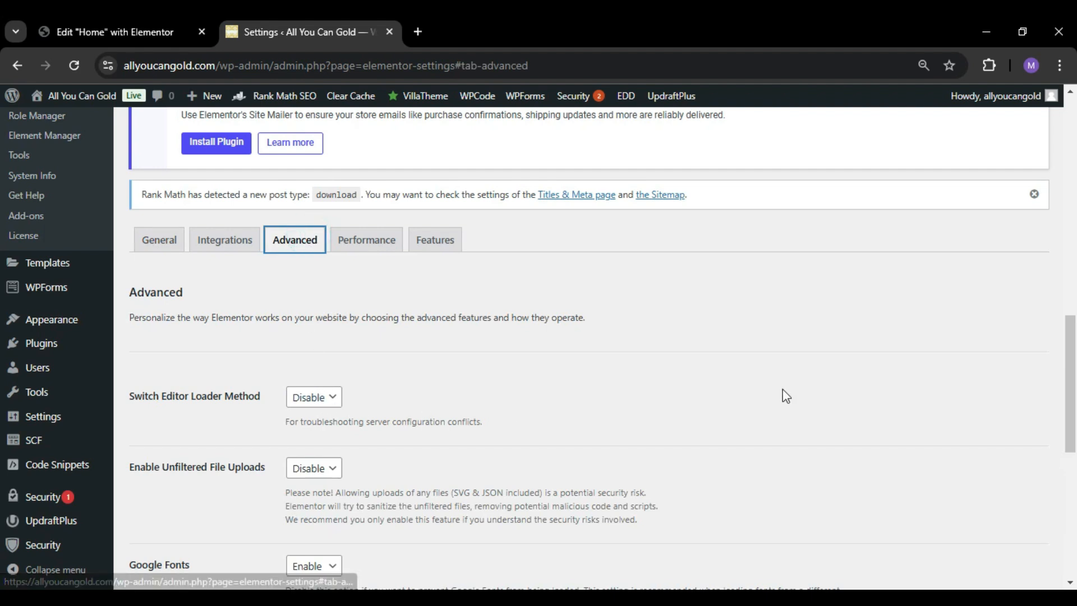
pyautogui.scroll(-3)
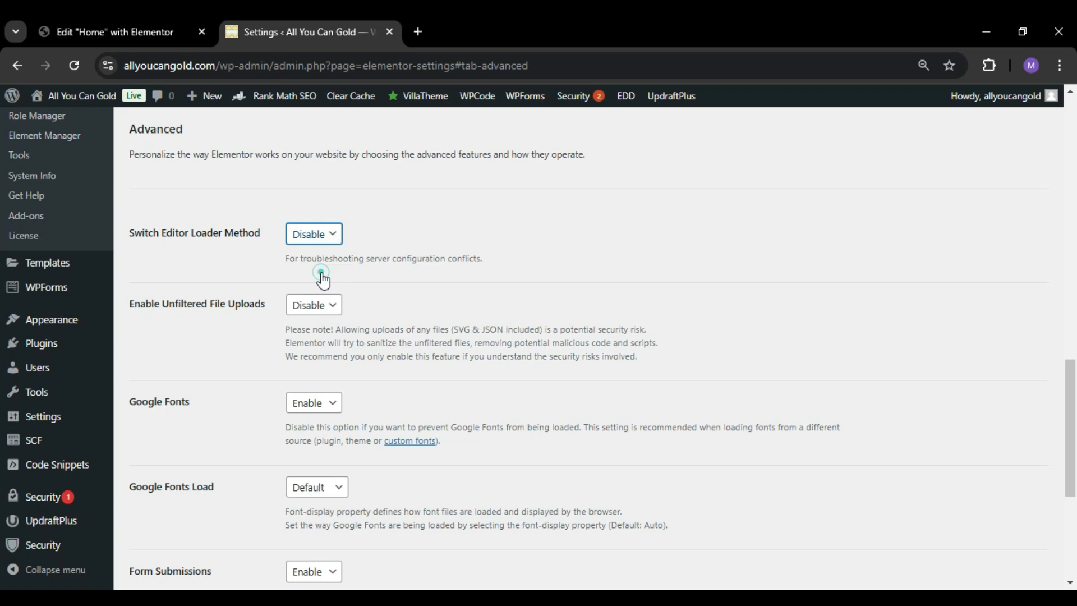
pyautogui.scroll(-3)
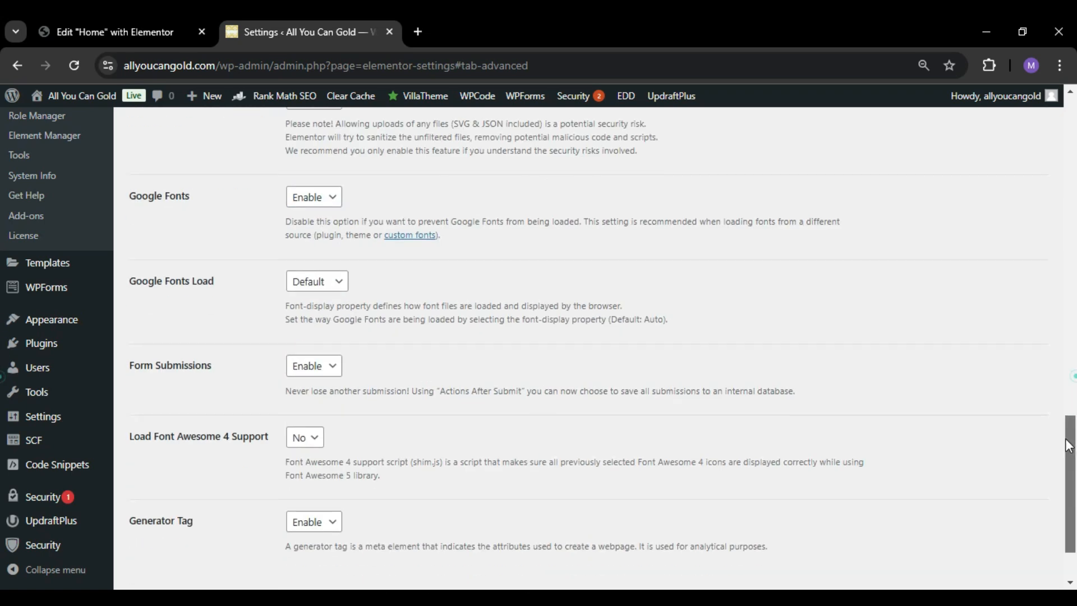
pyautogui.click(112, 32)
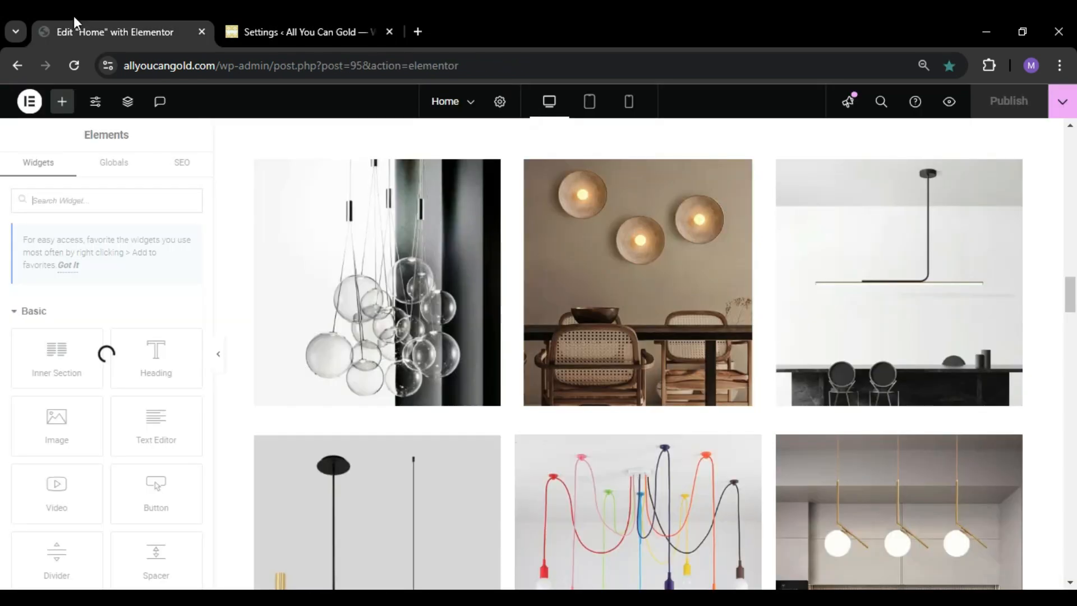
# Reload the Home editor, hit 'The preview could not be loaded', then return to settings
pyautogui.click(74, 64)
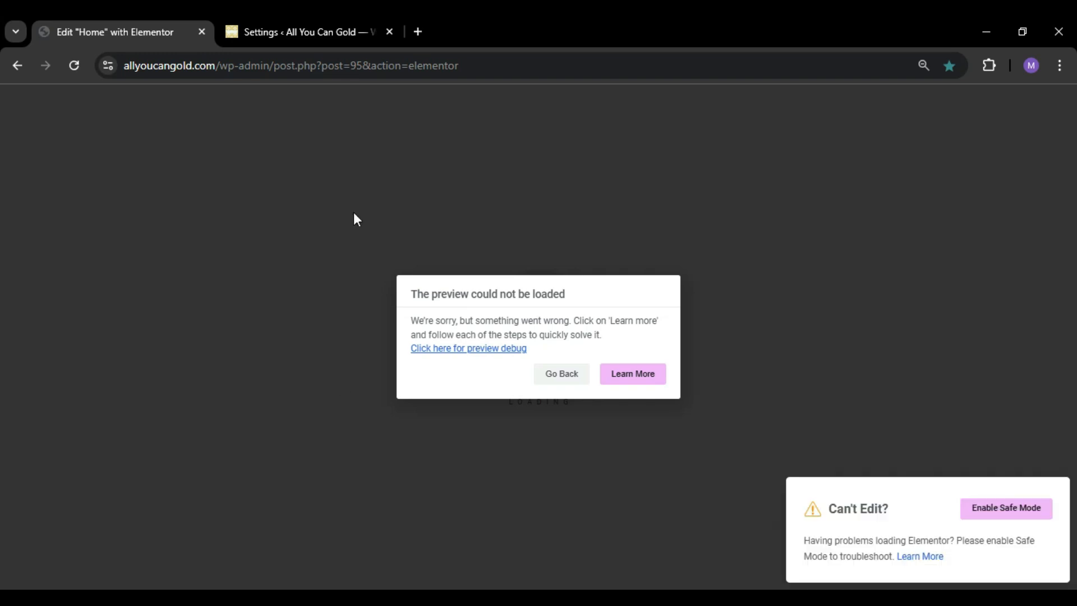
pyautogui.click(305, 31)
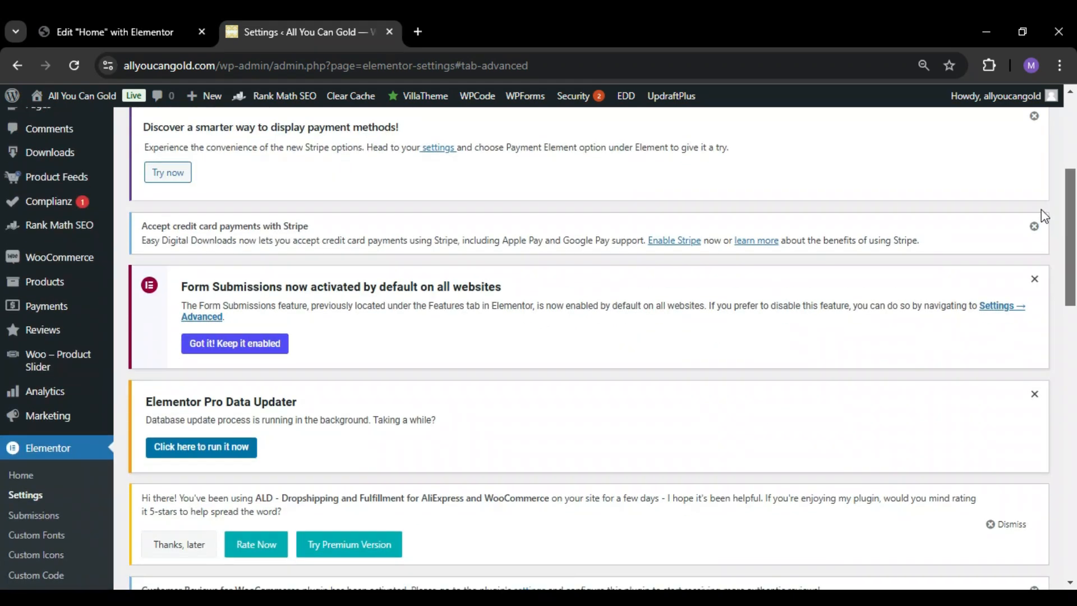
# Scroll through all 32 installed plugins, including Elementor and Elementor Pro, to the bottom
pyautogui.scroll(-3)
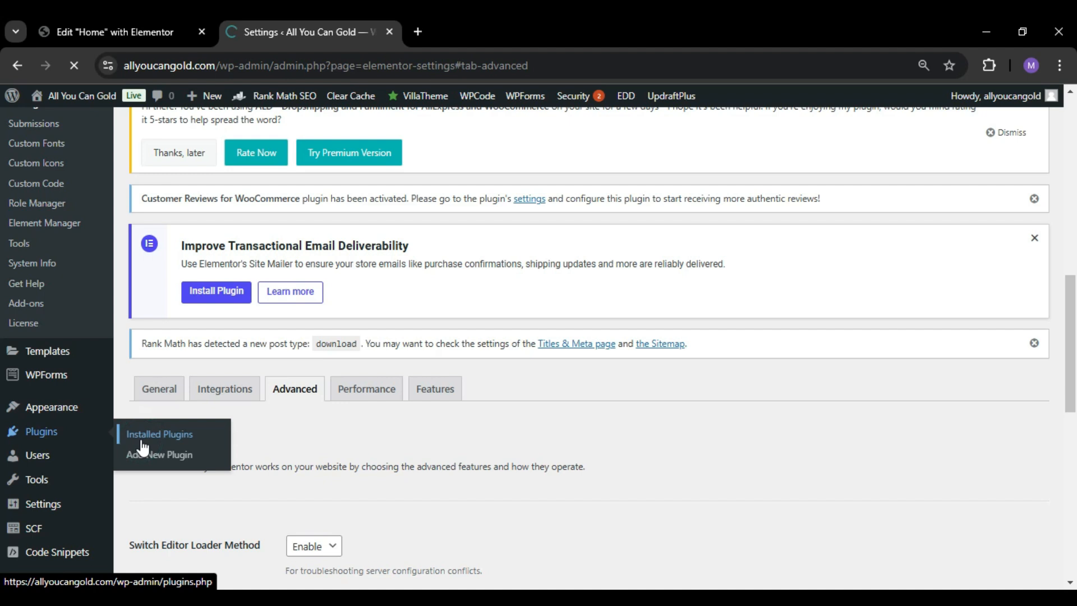
pyautogui.click(159, 434)
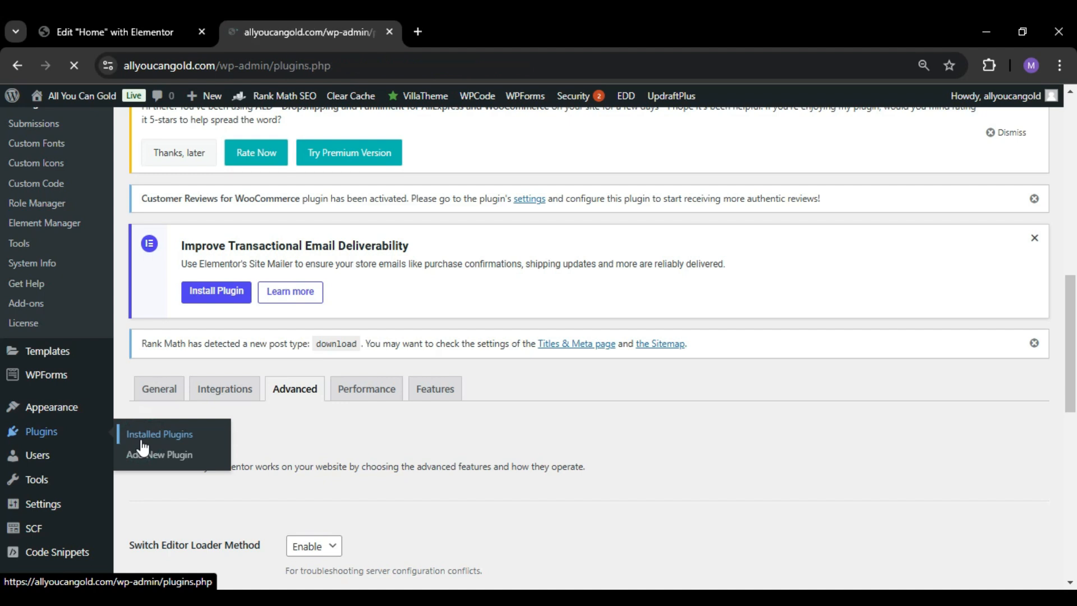
pyautogui.click(159, 434)
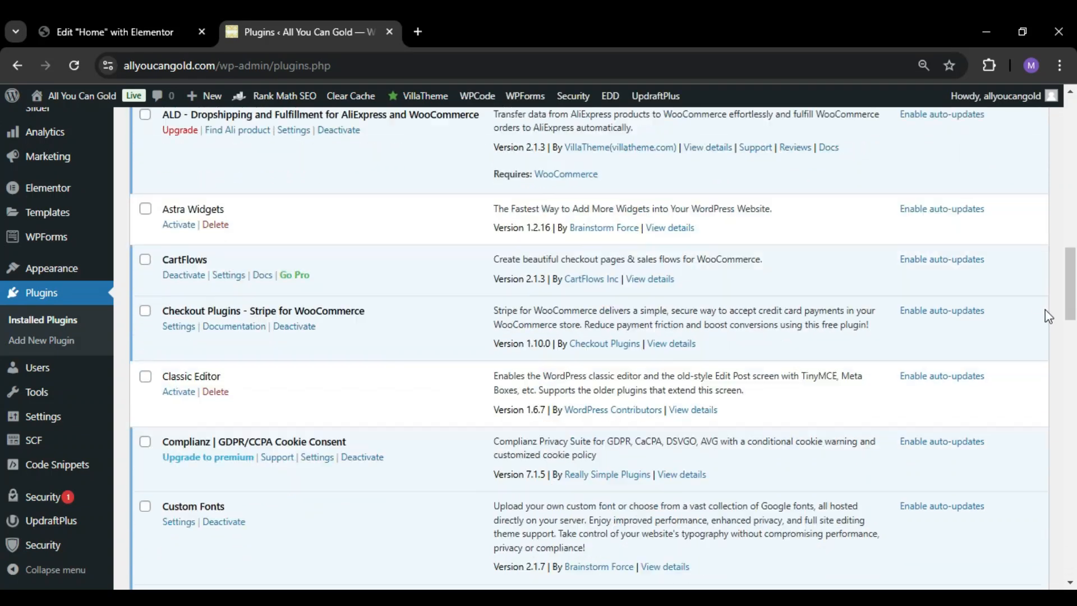
pyautogui.scroll(-3)
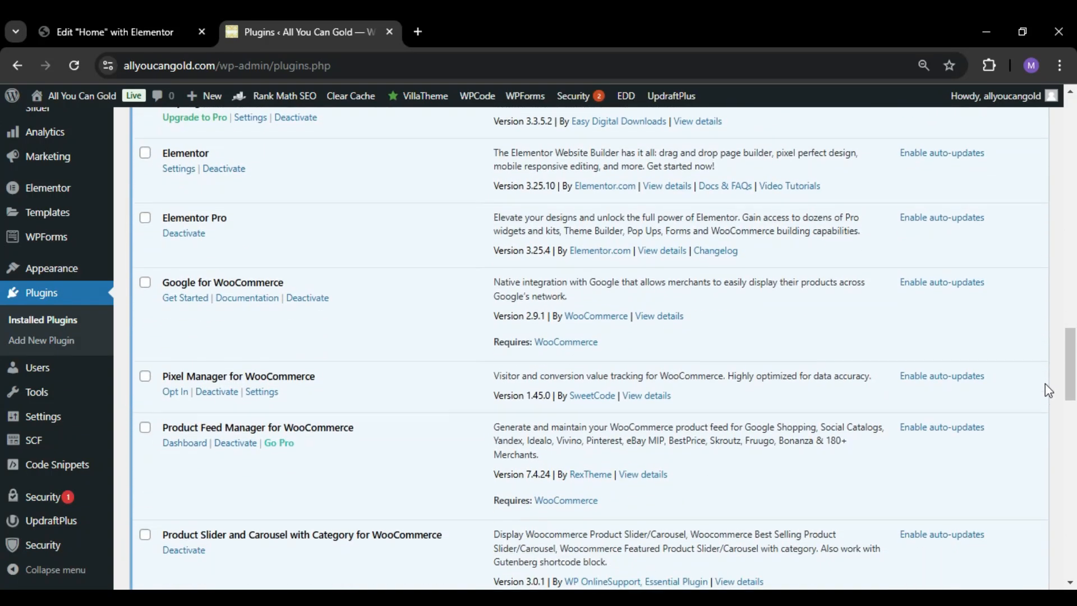
pyautogui.scroll(-3)
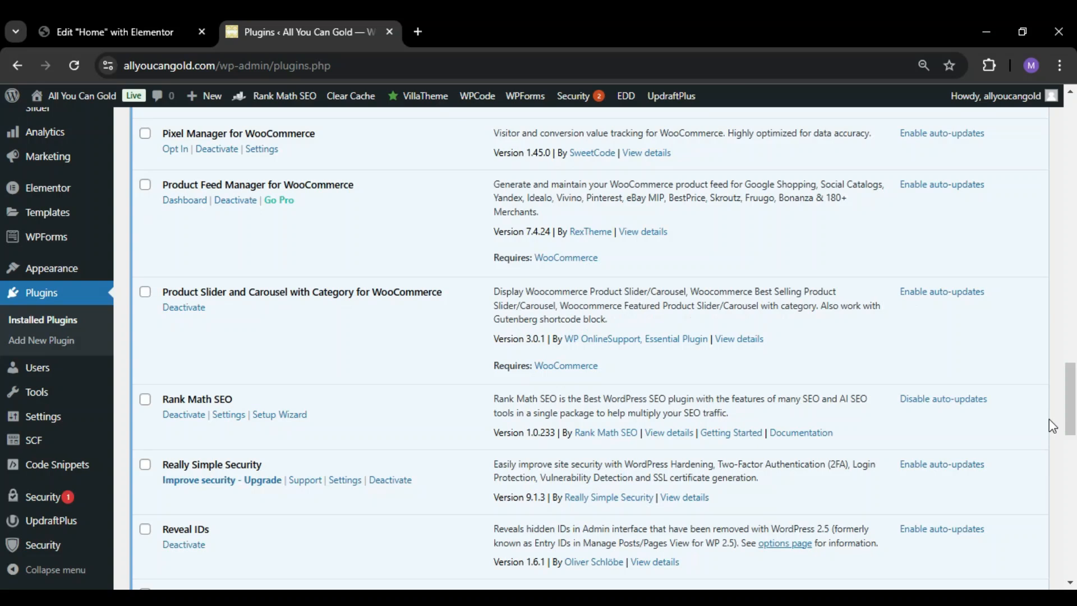
pyautogui.scroll(-3)
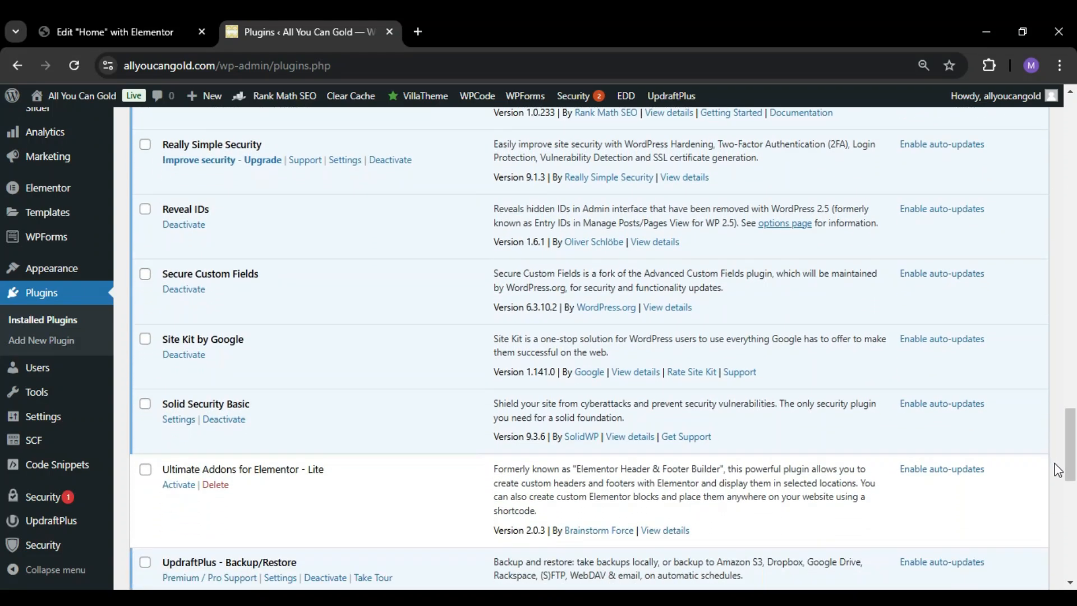
pyautogui.scroll(-3)
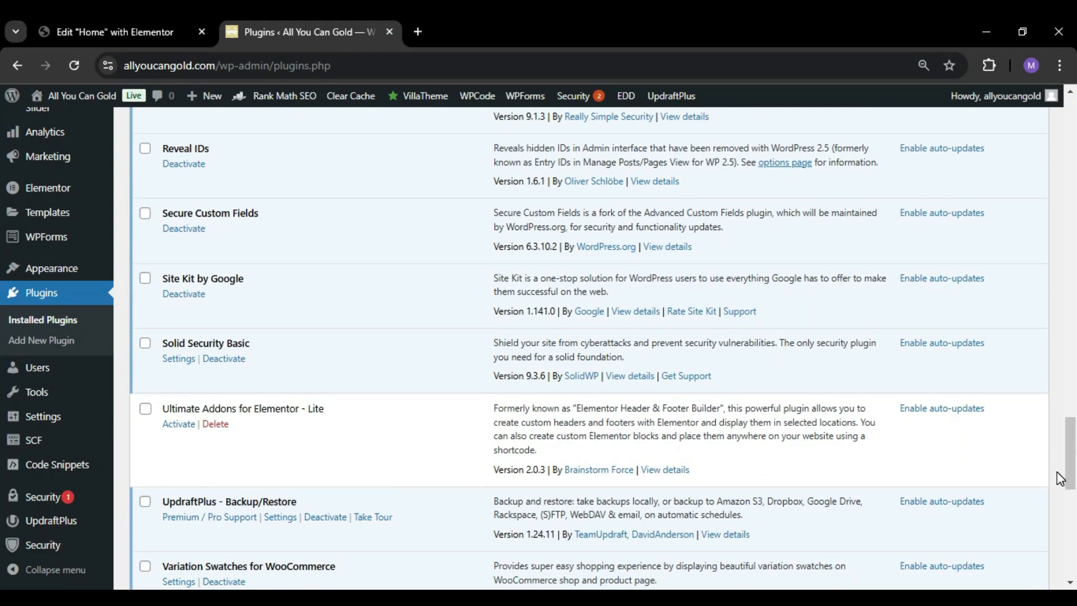
pyautogui.scroll(-3)
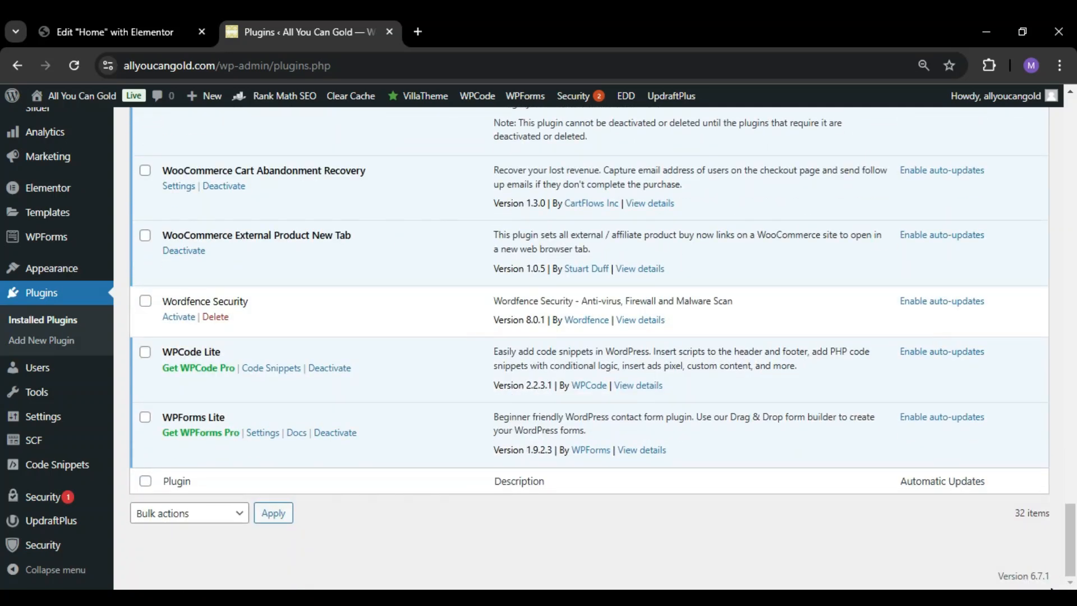
pyautogui.scroll(3)
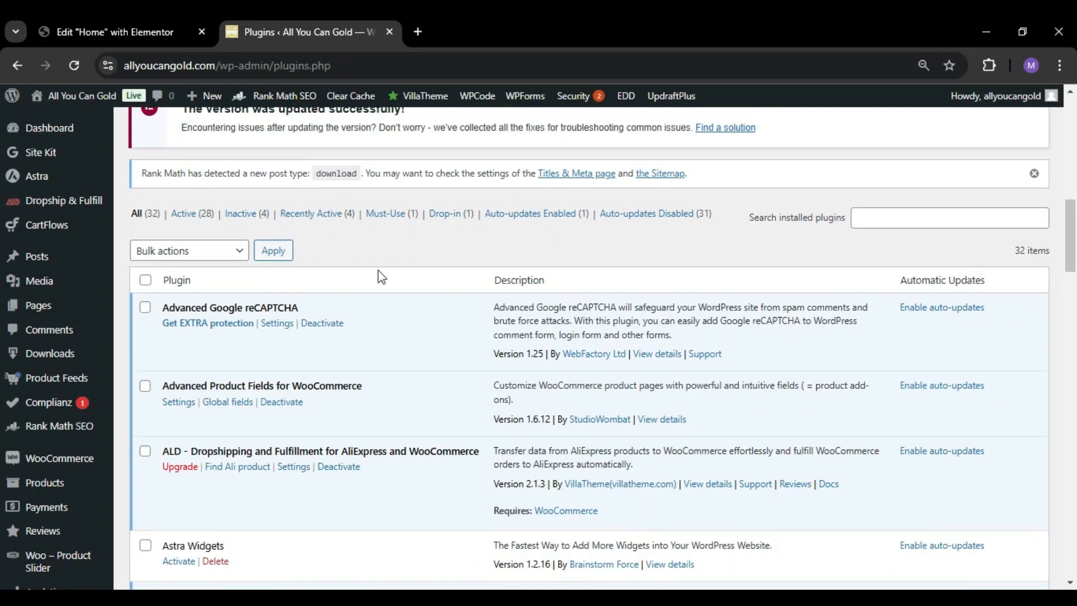
# Select all plugins and apply the Deactivate bulk action
pyautogui.click(145, 279)
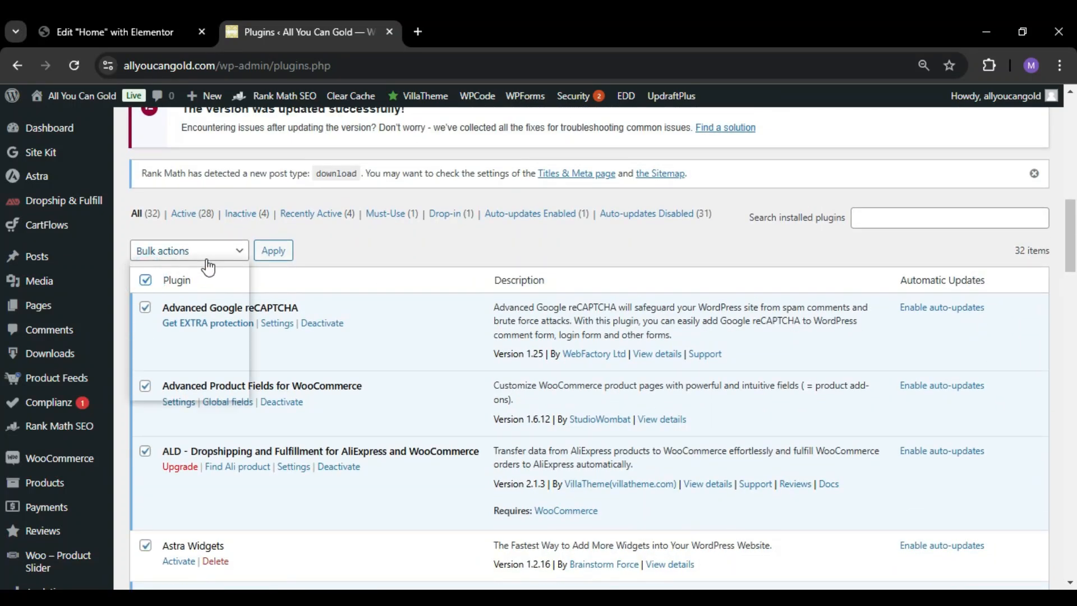
pyautogui.click(189, 250)
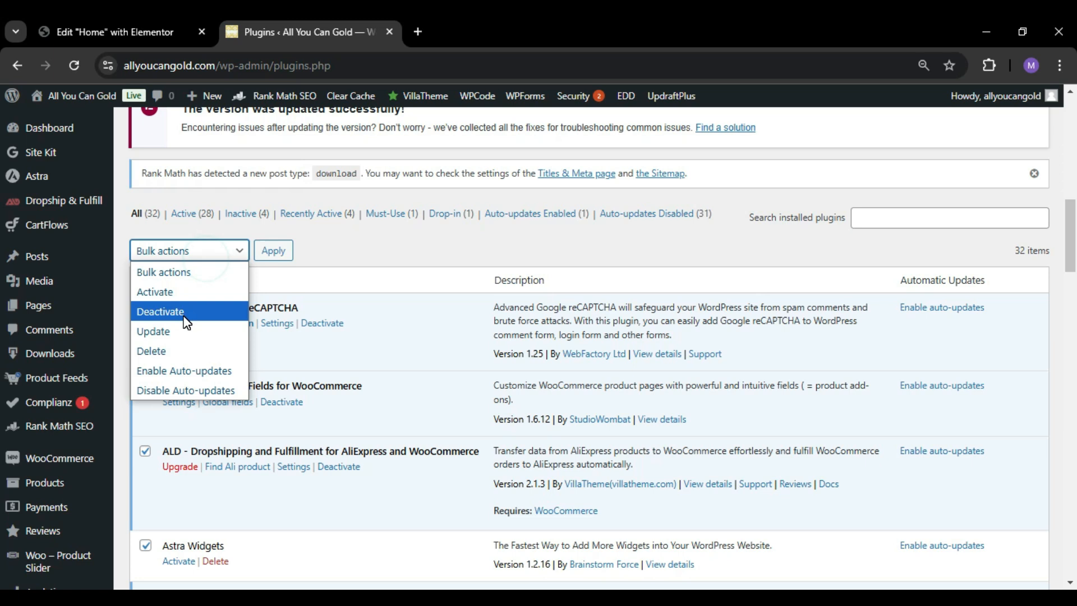
pyautogui.click(160, 312)
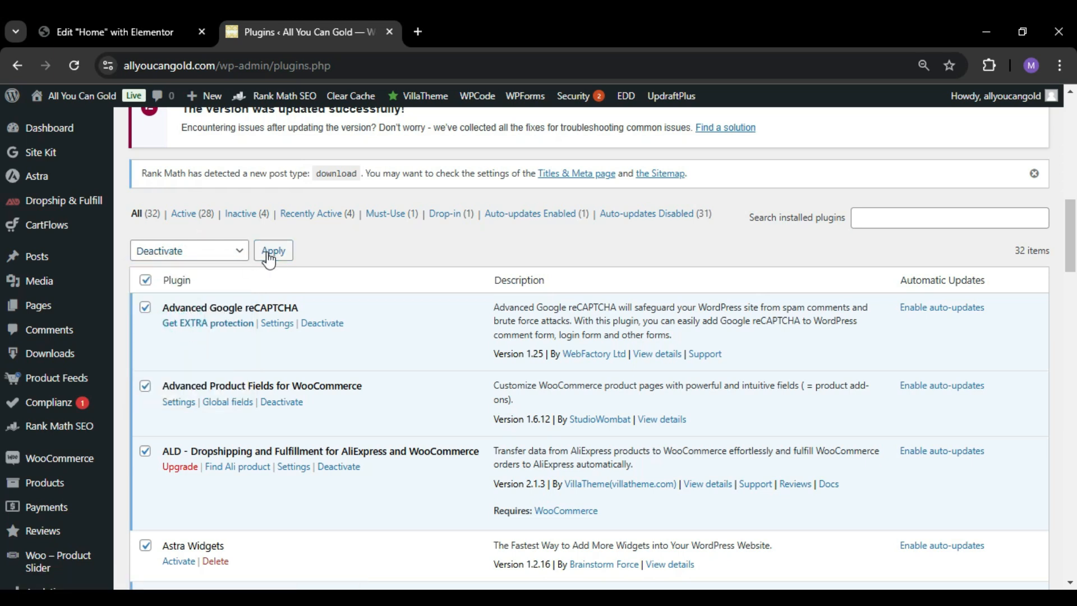
pyautogui.click(273, 250)
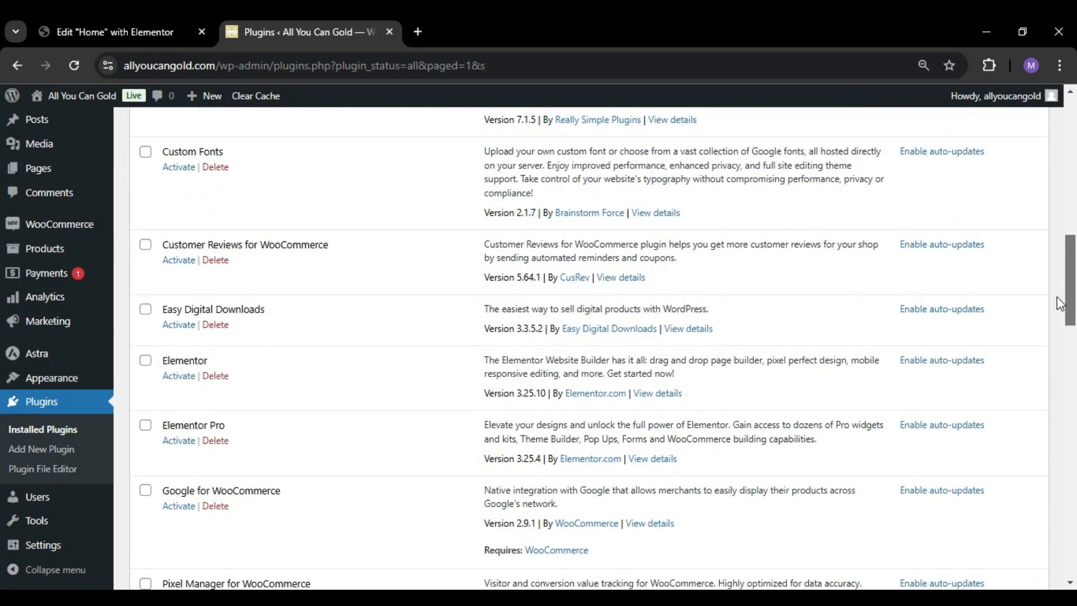
# Check Elementor and apply the Activate bulk action to reactivate it
pyautogui.scroll(-3)
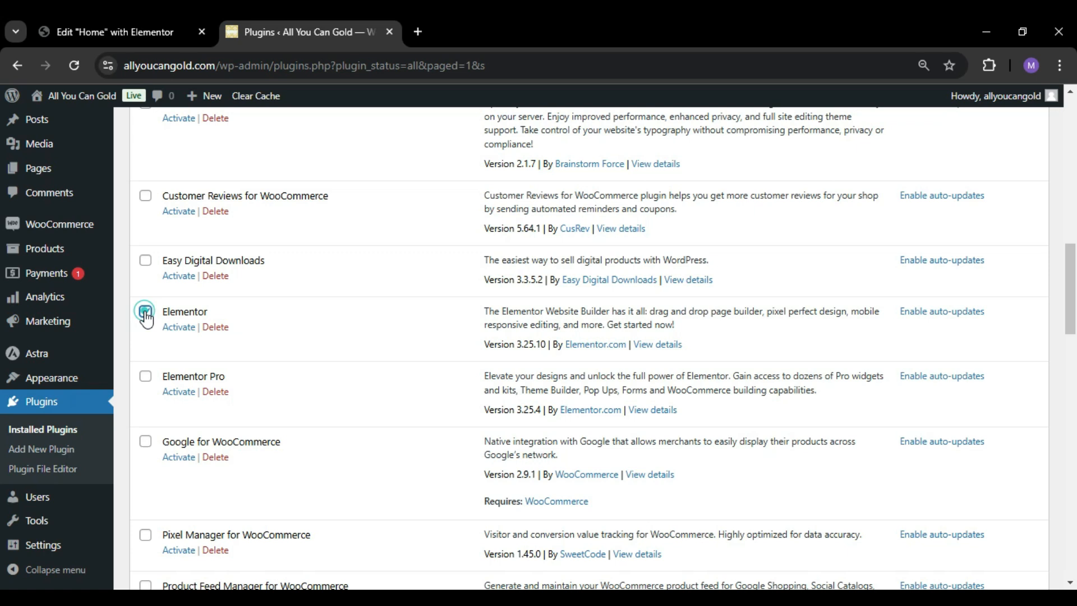
pyautogui.click(145, 312)
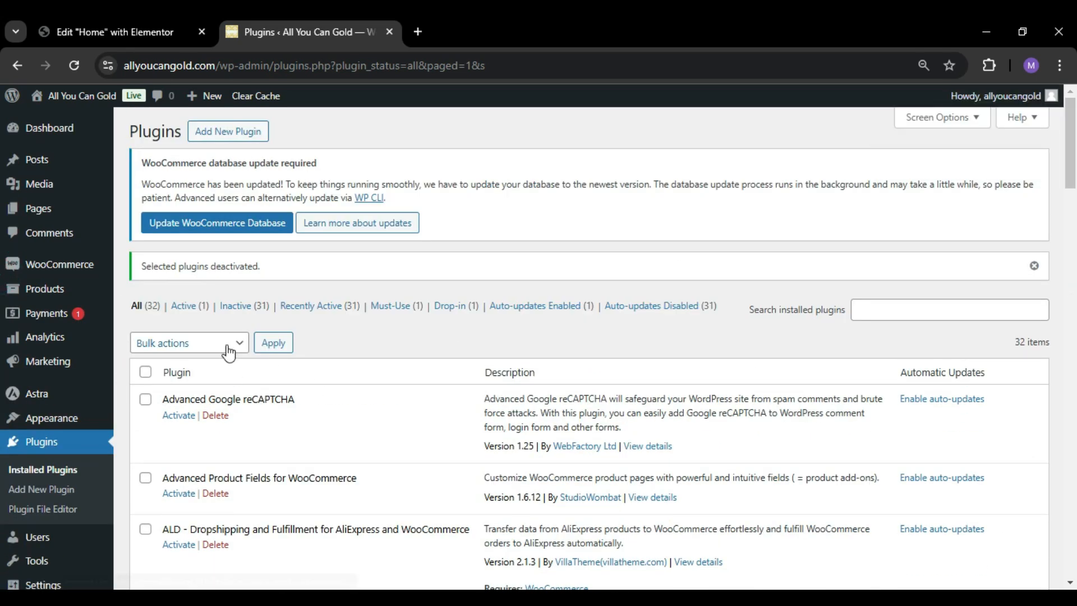
pyautogui.click(189, 342)
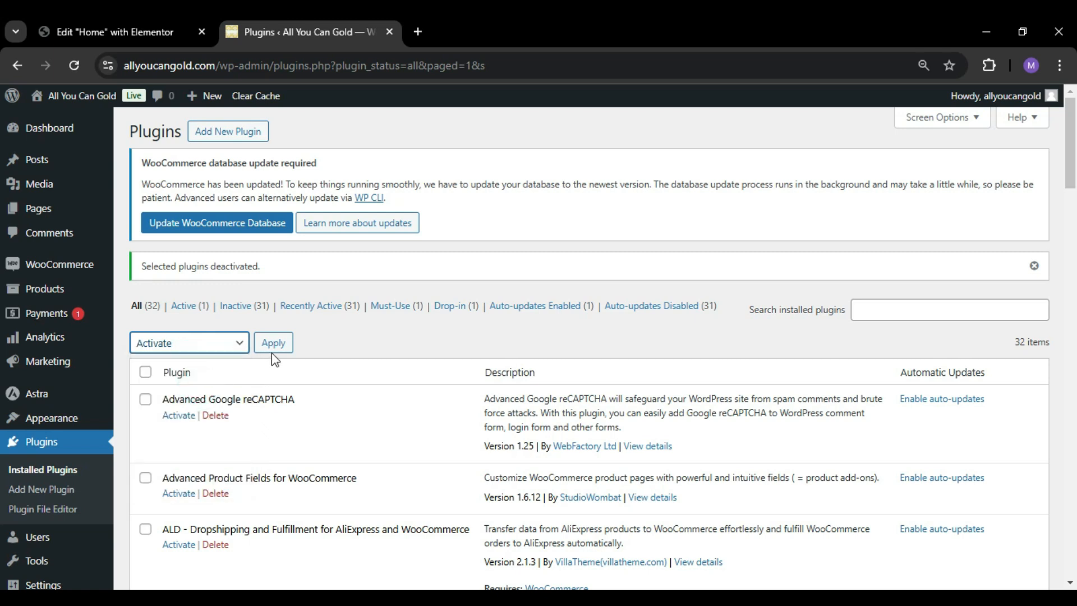
pyautogui.click(273, 343)
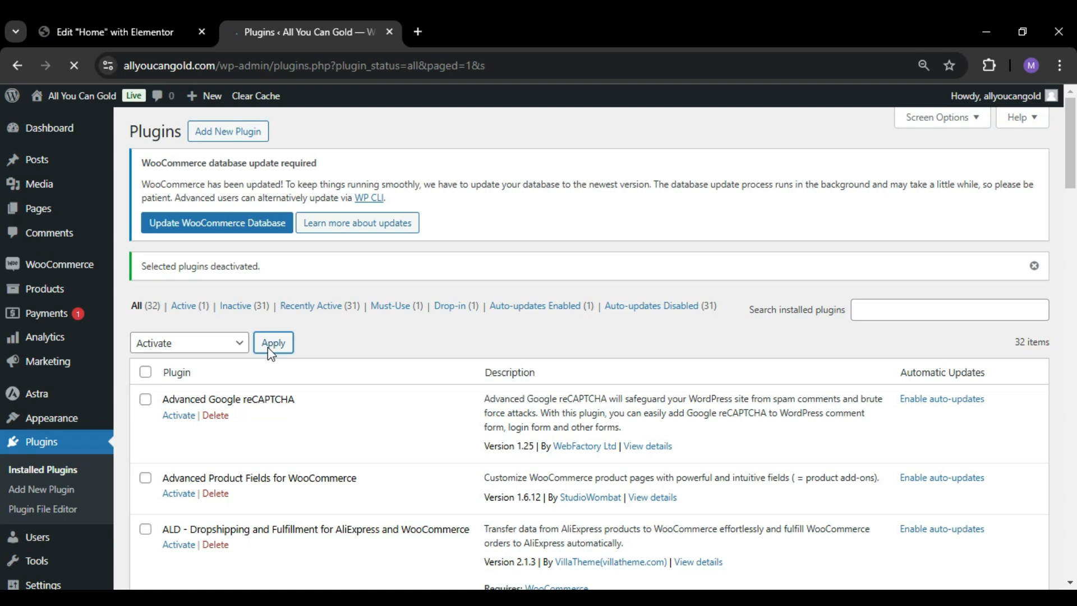
pyautogui.click(273, 343)
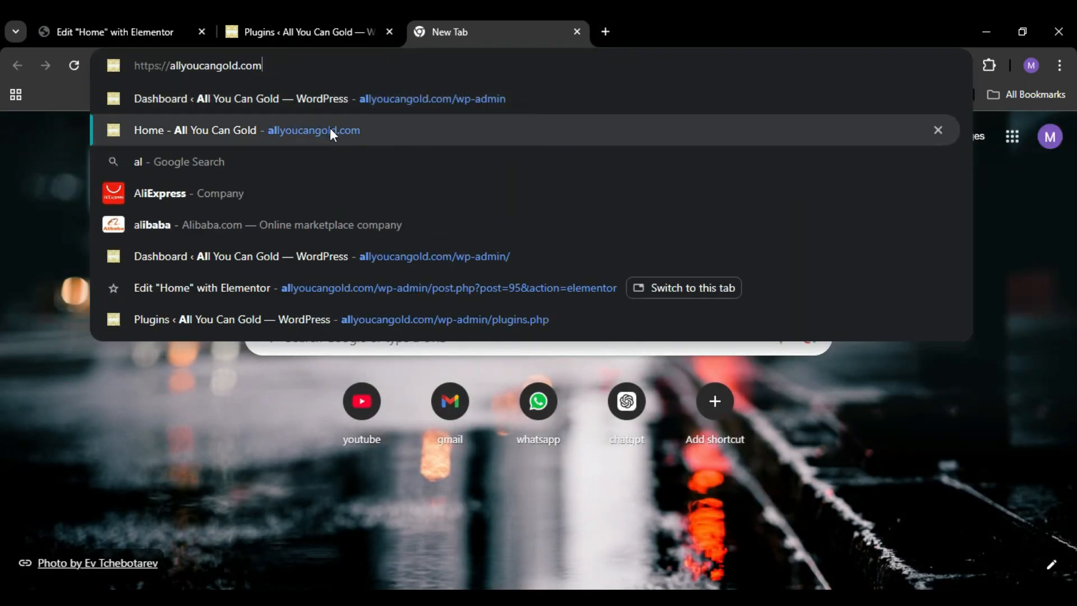
# Open the site's homepage and launch Edit with Elementor on the Home page
pyautogui.click(314, 130)
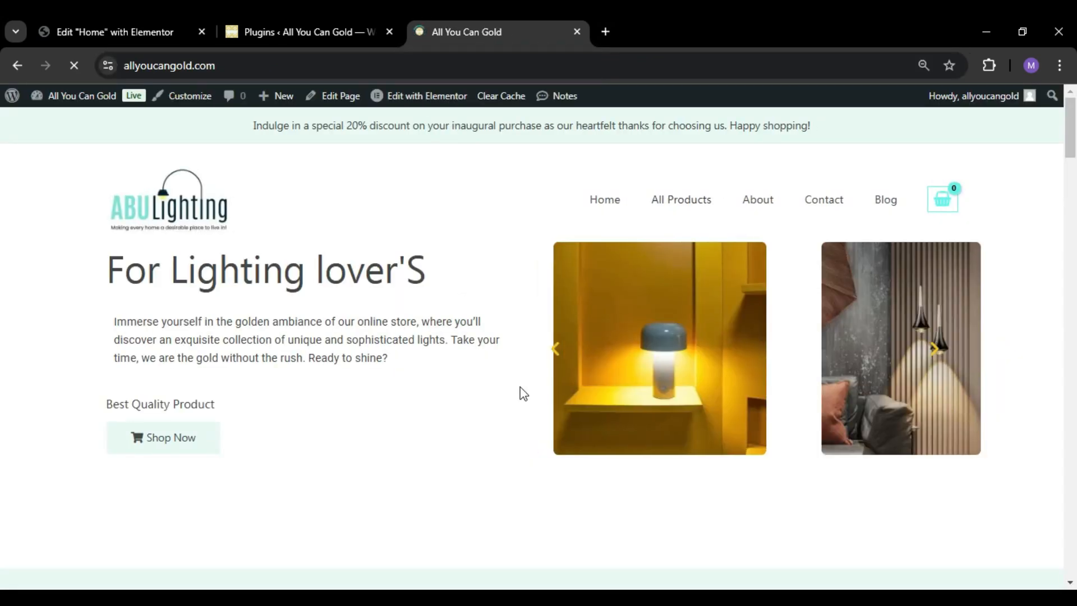
pyautogui.click(425, 96)
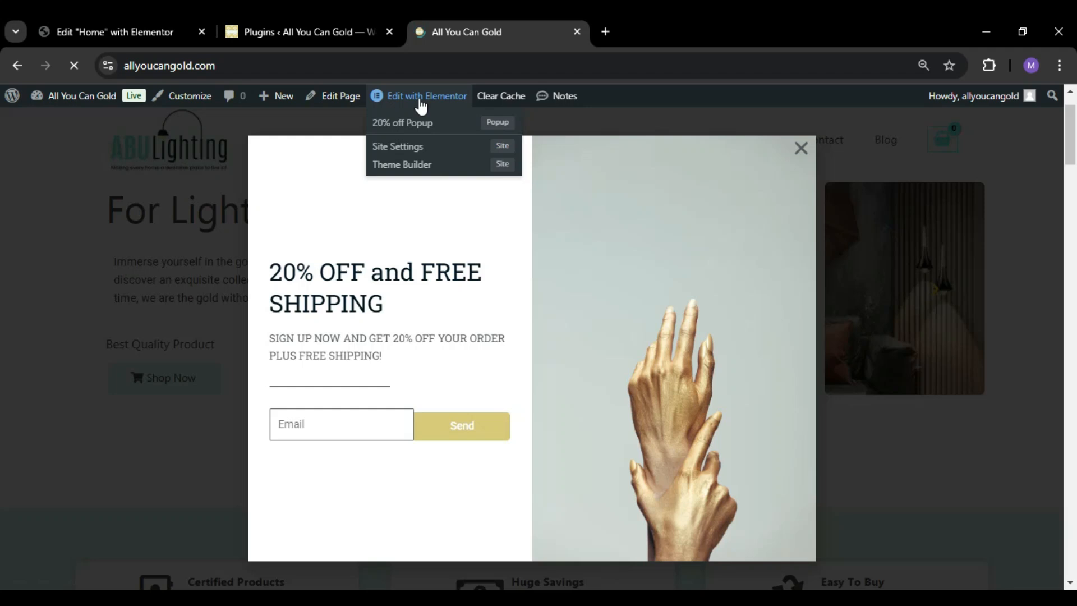
pyautogui.click(800, 148)
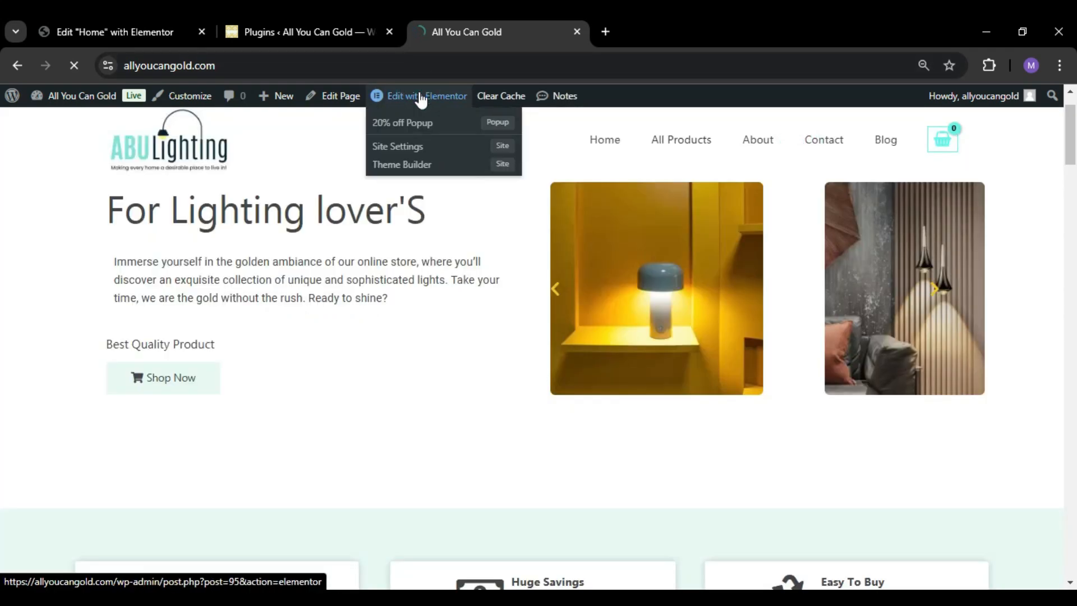
pyautogui.click(426, 95)
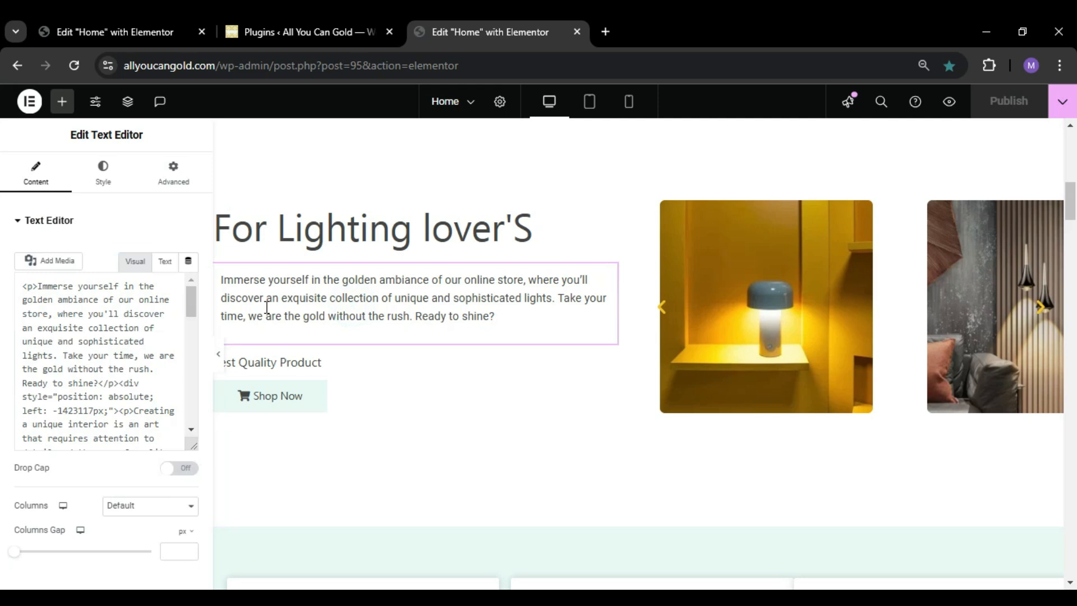
# Select the 'For Lighting lover'S' heading and scroll the canvas to confirm editing works
pyautogui.click(380, 230)
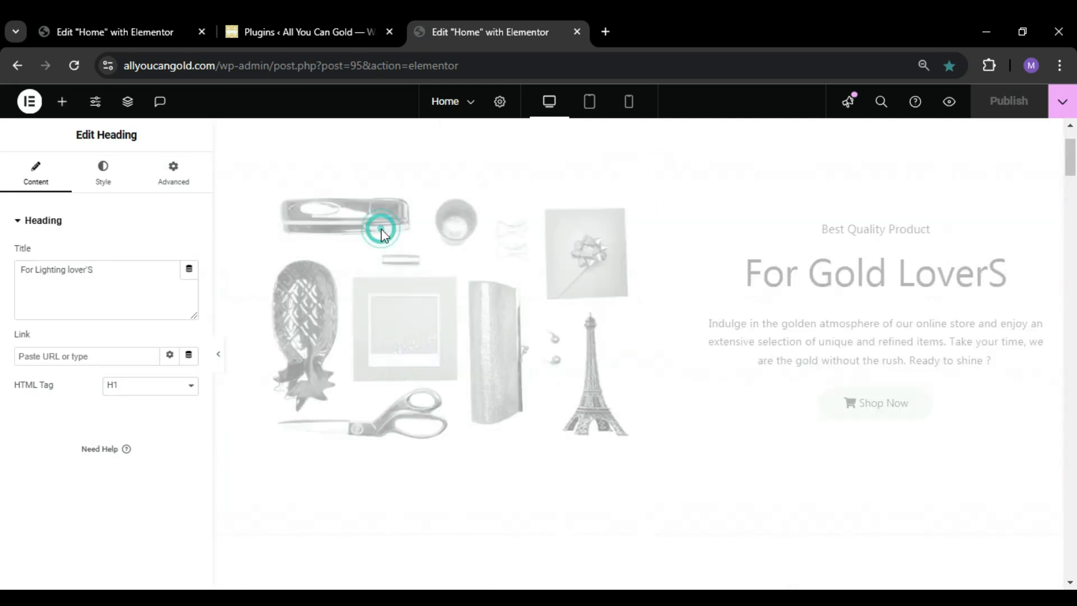
pyautogui.scroll(-3)
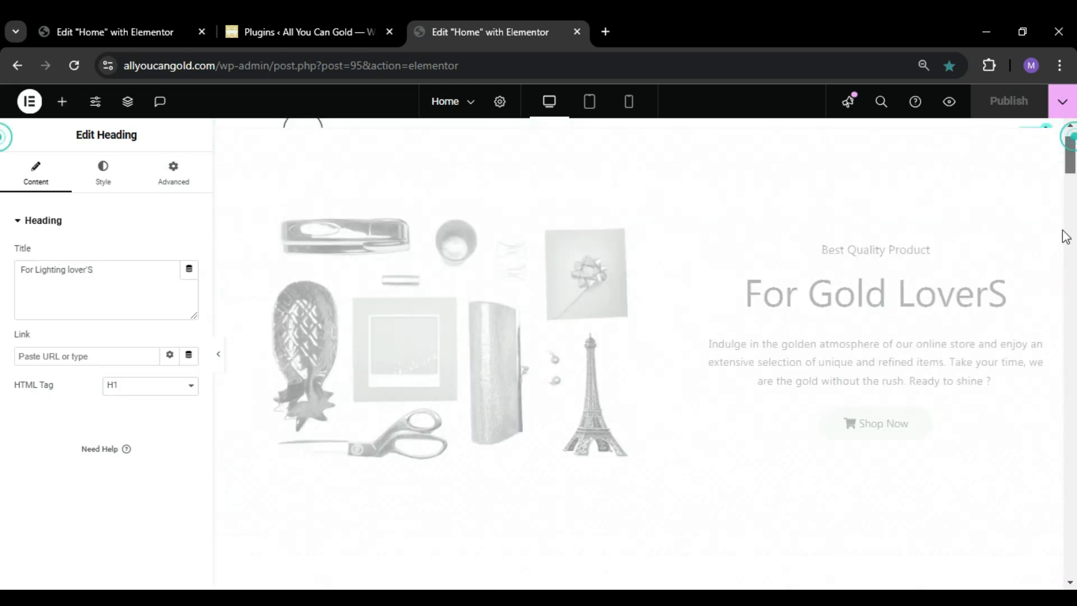
pyautogui.scroll(-3)
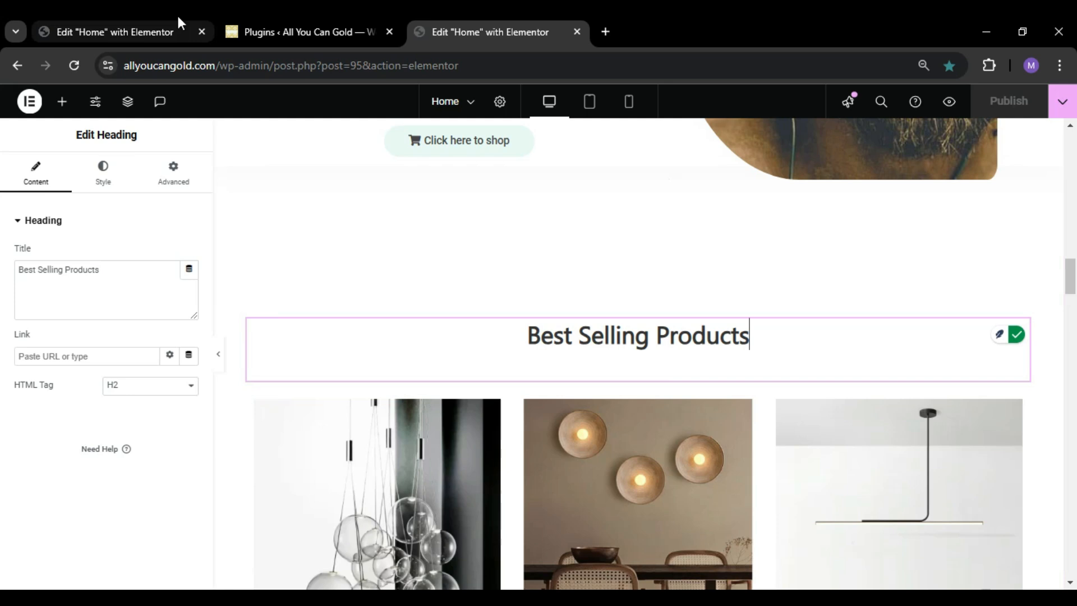
pyautogui.click(305, 32)
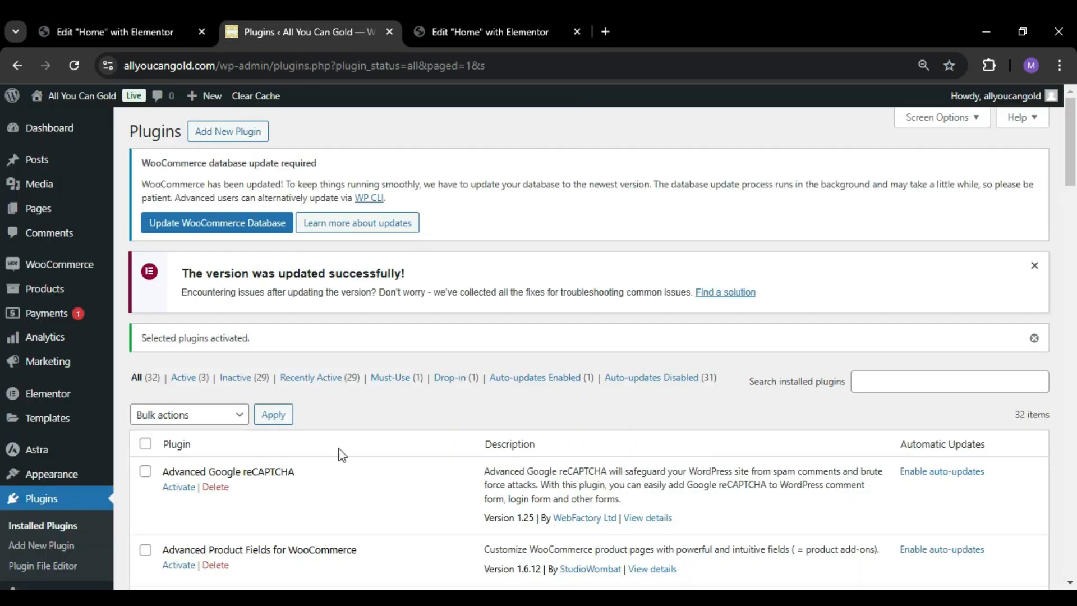
# Scroll the plugins list to confirm 3 active and 29 inactive plugins
pyautogui.scroll(-3)
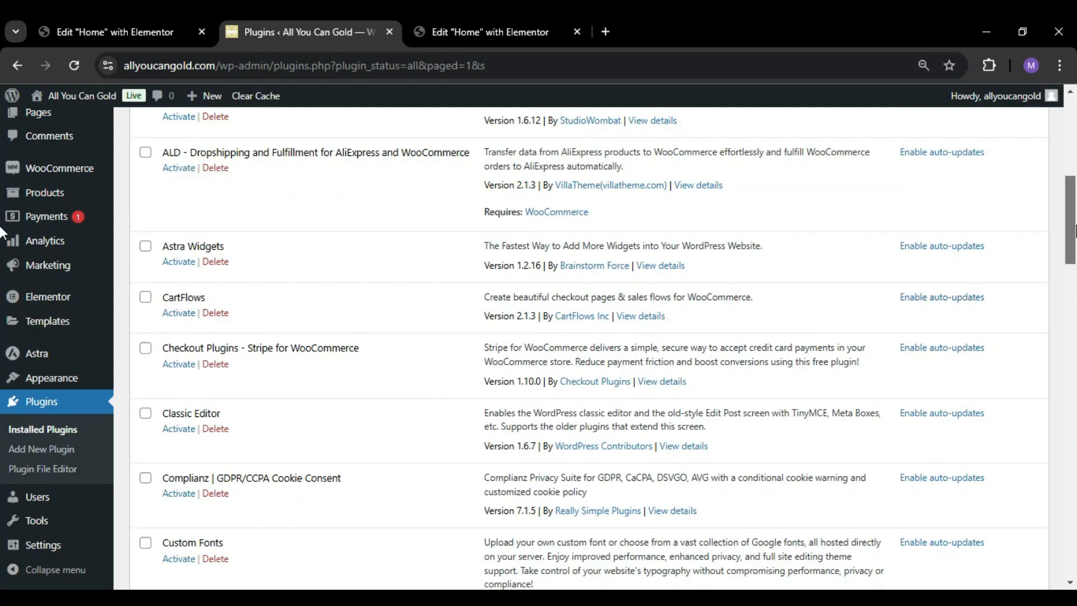
pyautogui.scroll(-3)
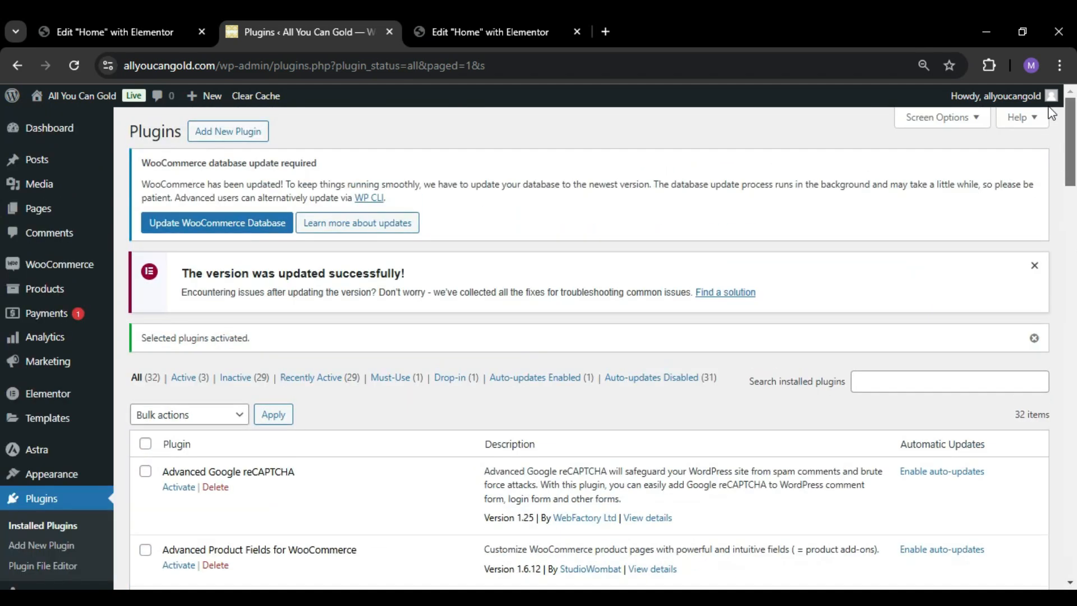
pyautogui.moveTo(293, 285)
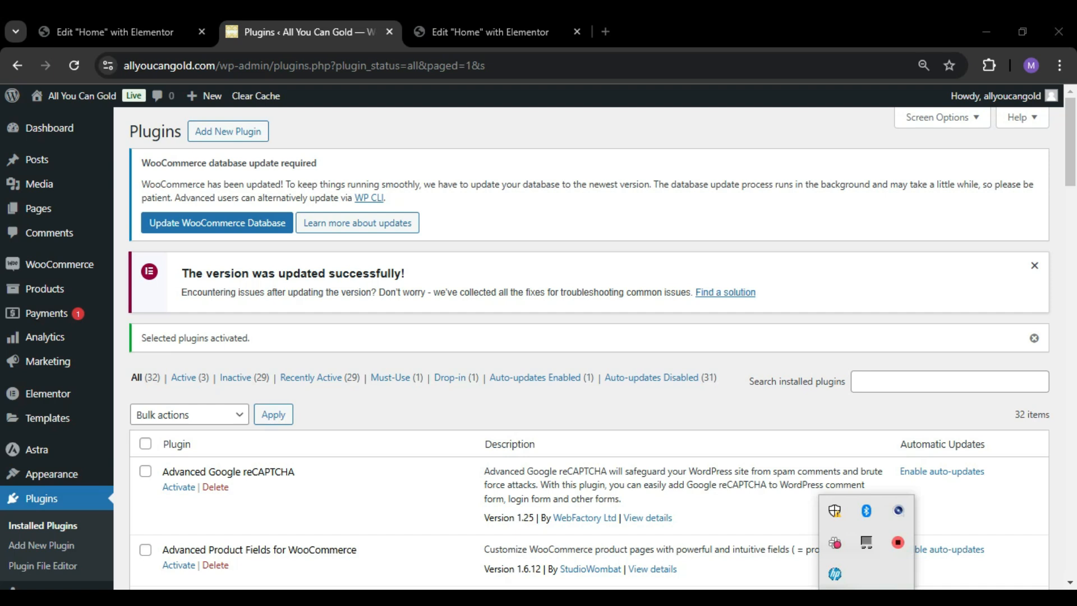
pyautogui.click(897, 550)
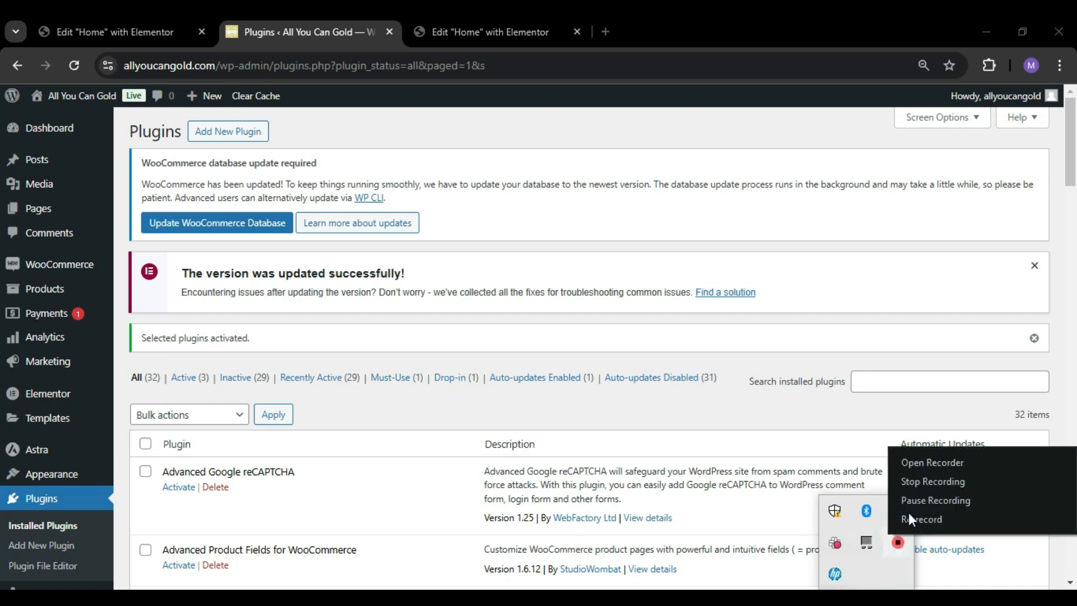